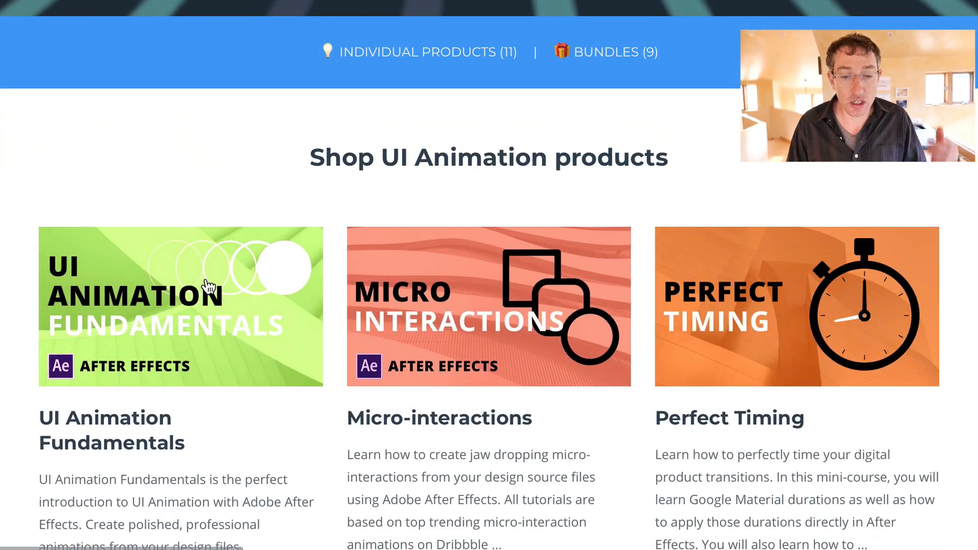
Open 'How to parent icons in After Effects (converted).aep' from the Finder column view
scroll("down", 3)
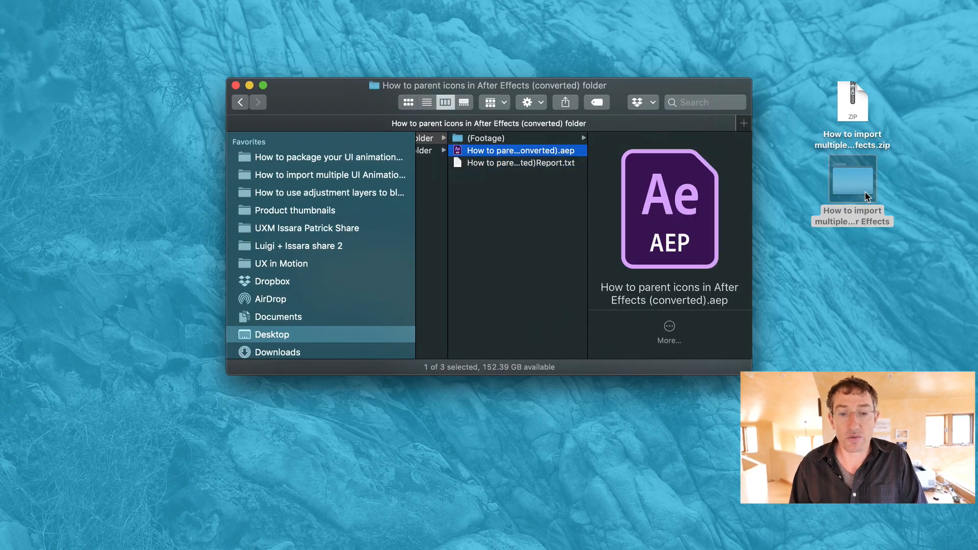
double_click(524, 151)
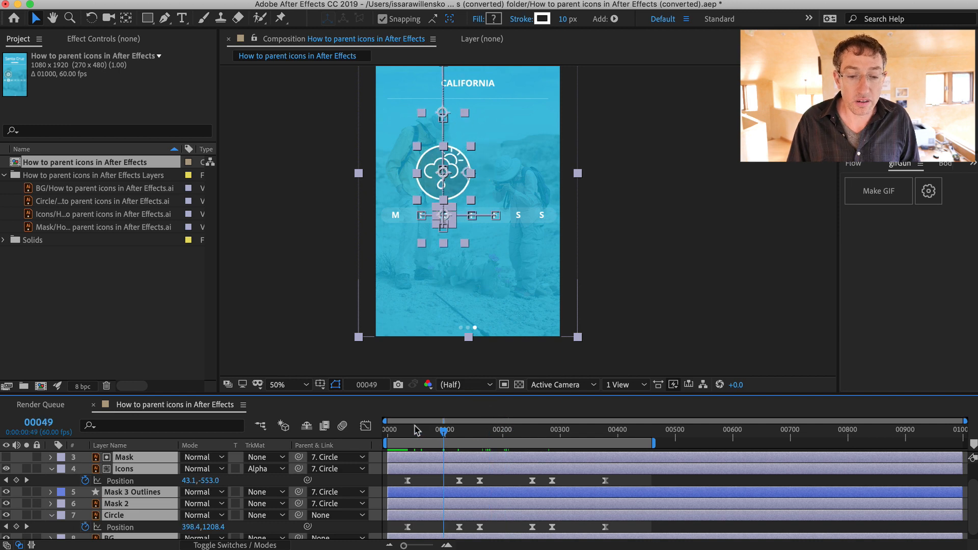
Scrub the timeline to a later frame, then back to an earlier frame, previewing the icon animation
left_click(621, 433)
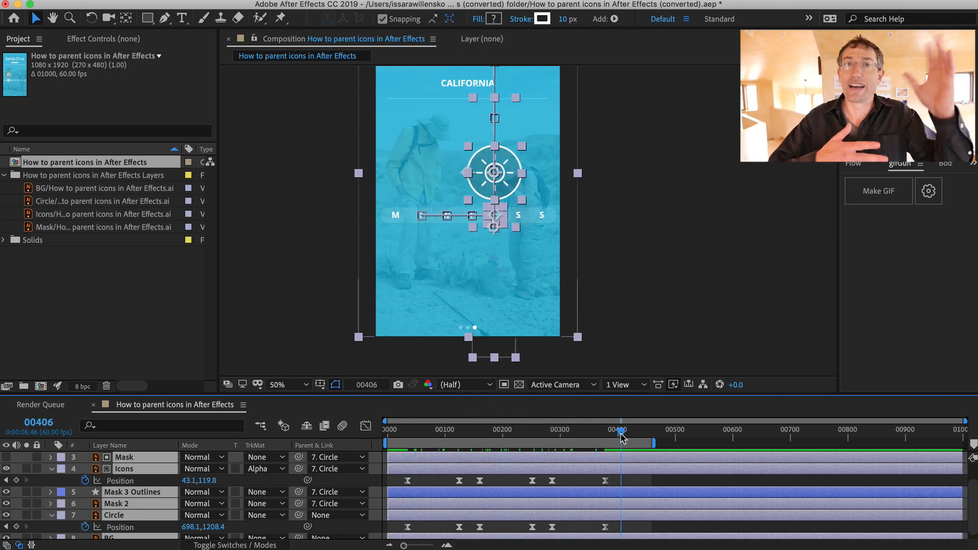
left_click(430, 430)
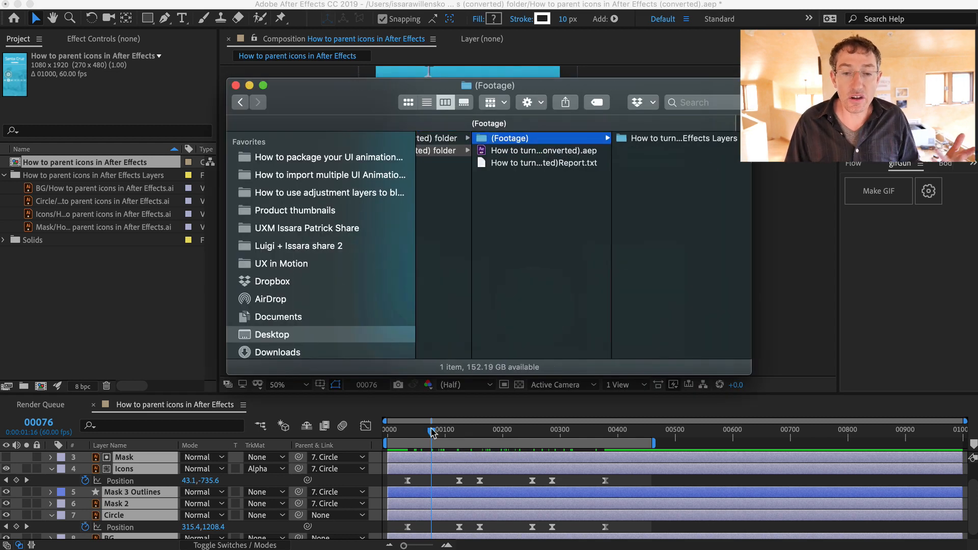
Import the avatar-into-header .aep from Footage and expand its folder in the Project panel
left_click(531, 151)
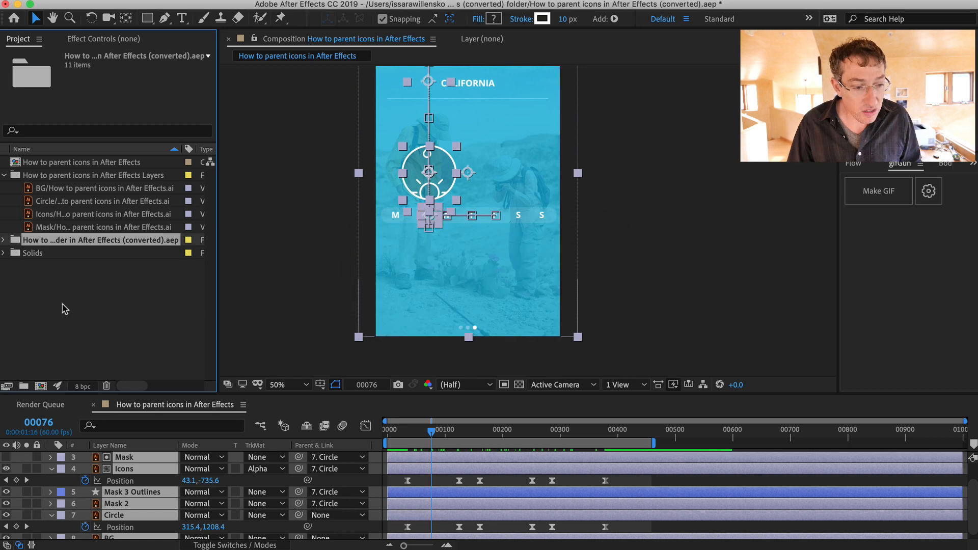
left_click(6, 240)
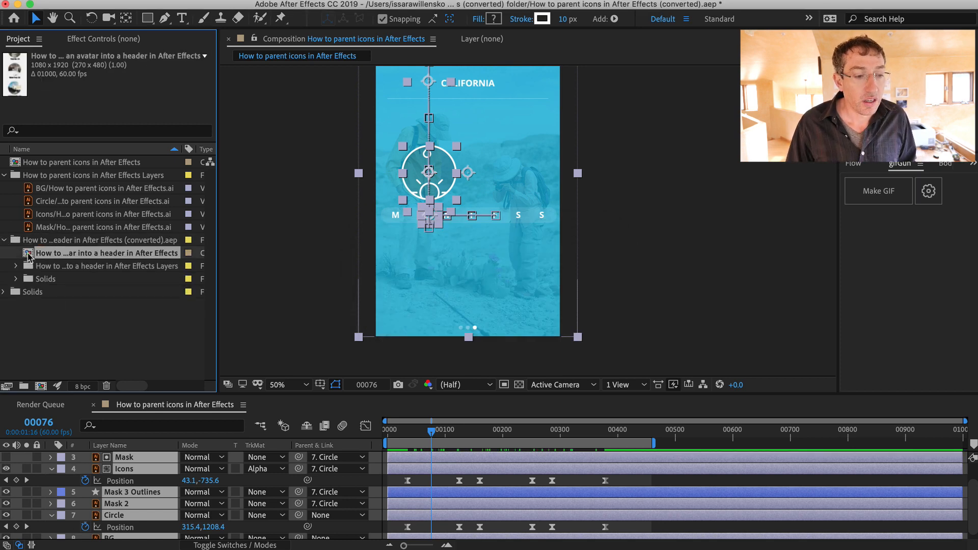